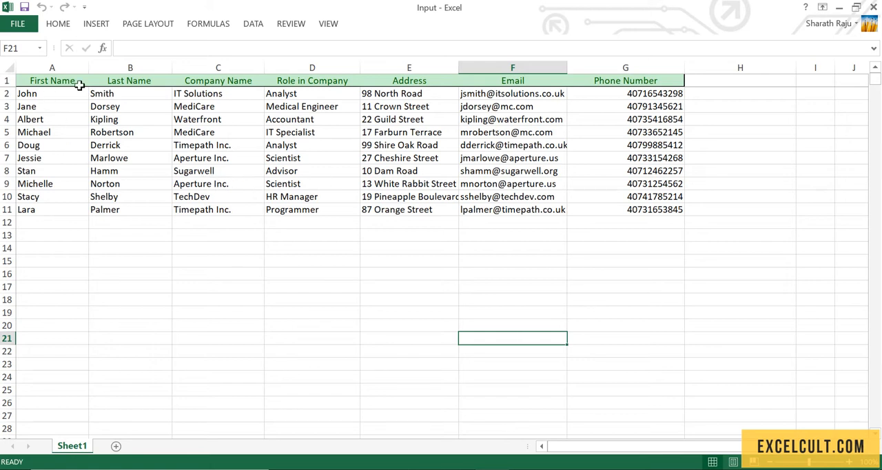
{"action": "mouse_move", "coordinate": [114, 120]}
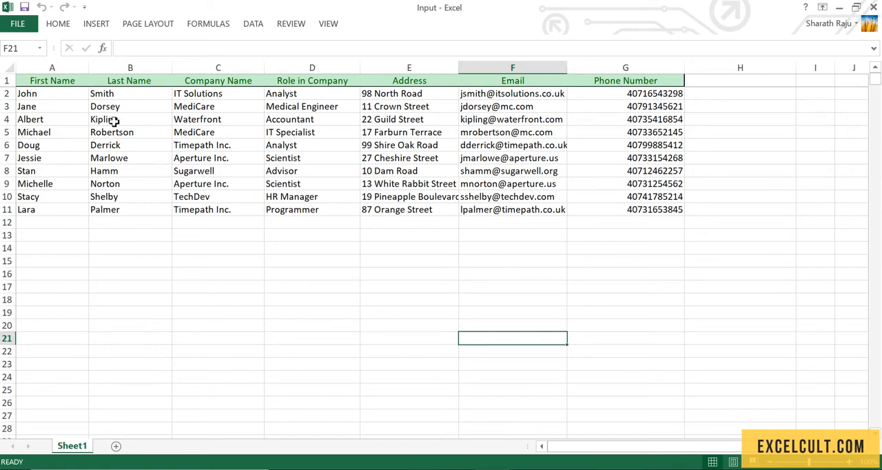
- Start the challenge countdown and submit the blank form twice to watch the fields shuffle
{"action": "left_click_drag", "start_coordinate": [52, 81], "coordinate": [51, 196]}
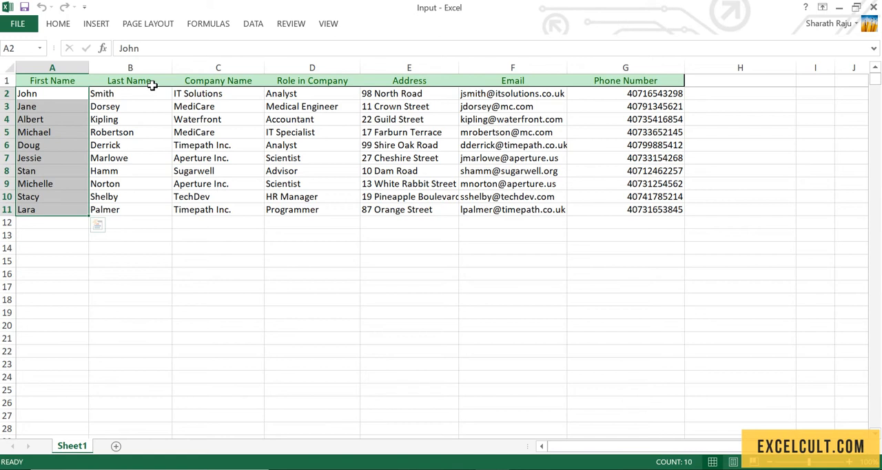
{"action": "mouse_move", "coordinate": [302, 93]}
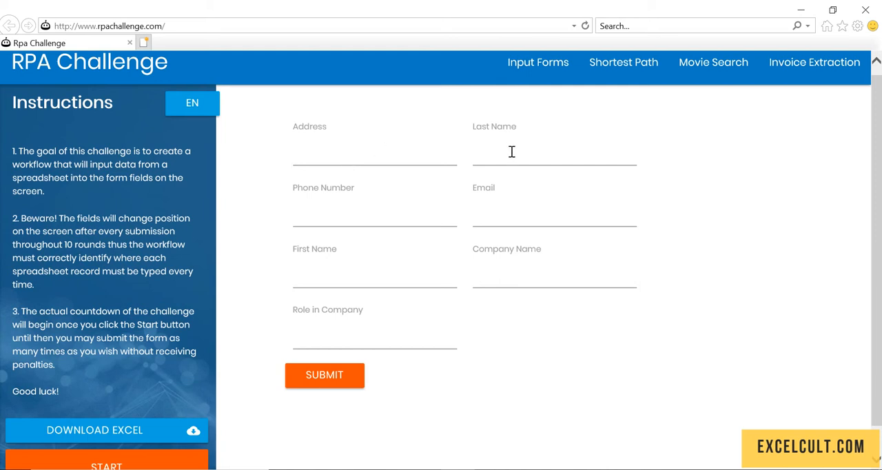
{"action": "scroll", "scroll_direction": "down", "scroll_amount": 3}
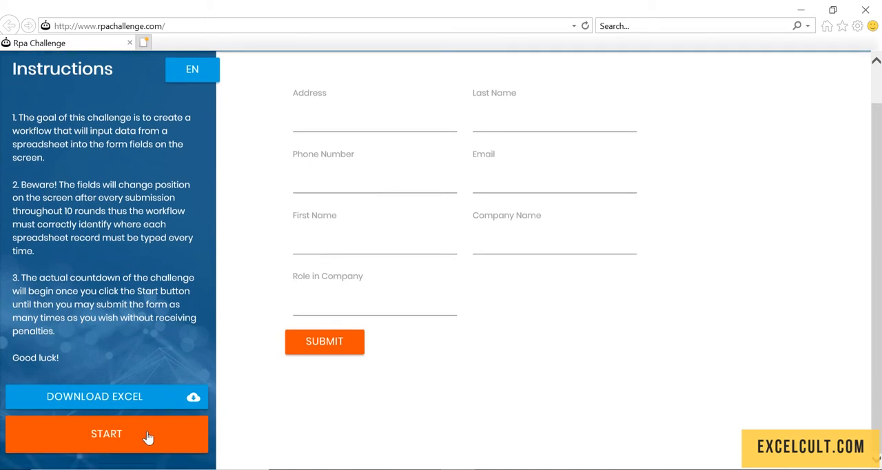
{"action": "left_click", "coordinate": [106, 434]}
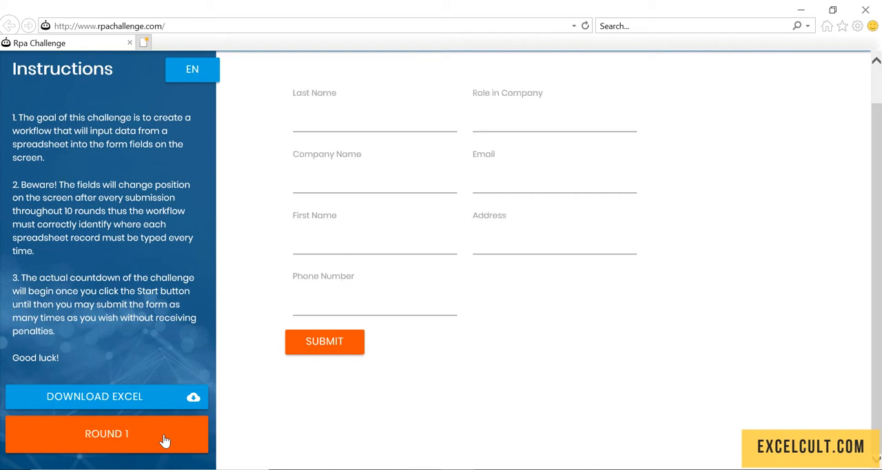
{"action": "scroll", "scroll_direction": "up", "scroll_amount": 3}
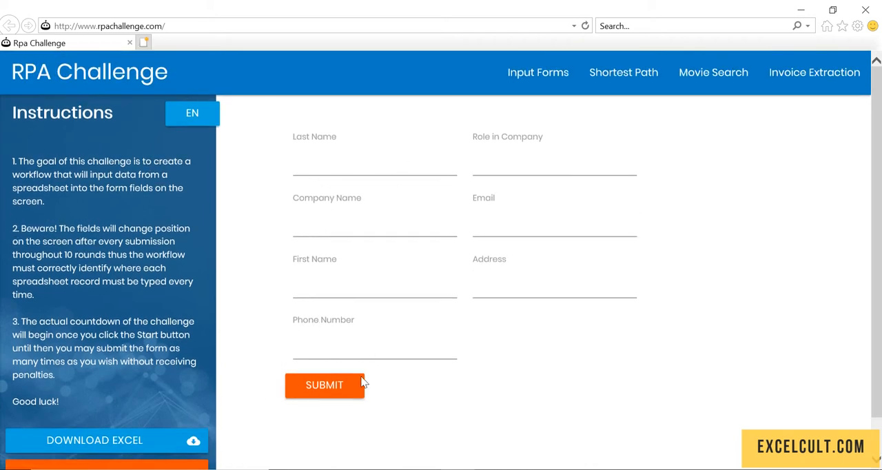
{"action": "left_click", "coordinate": [324, 385]}
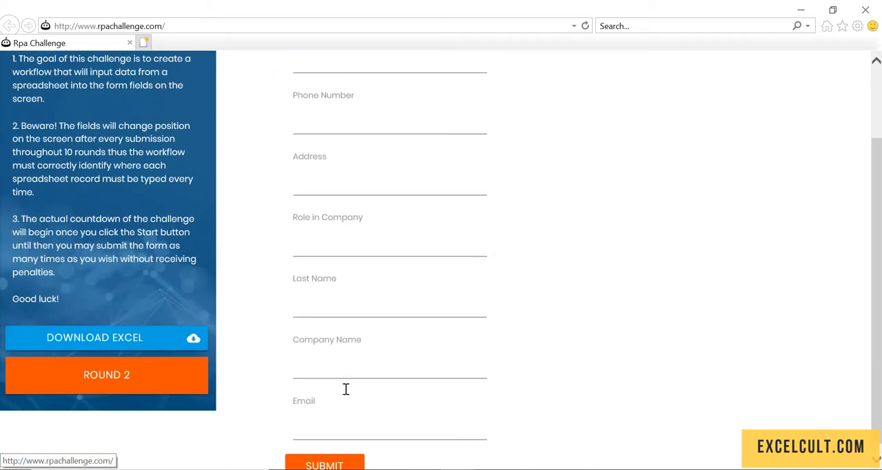
{"action": "left_click", "coordinate": [325, 463]}
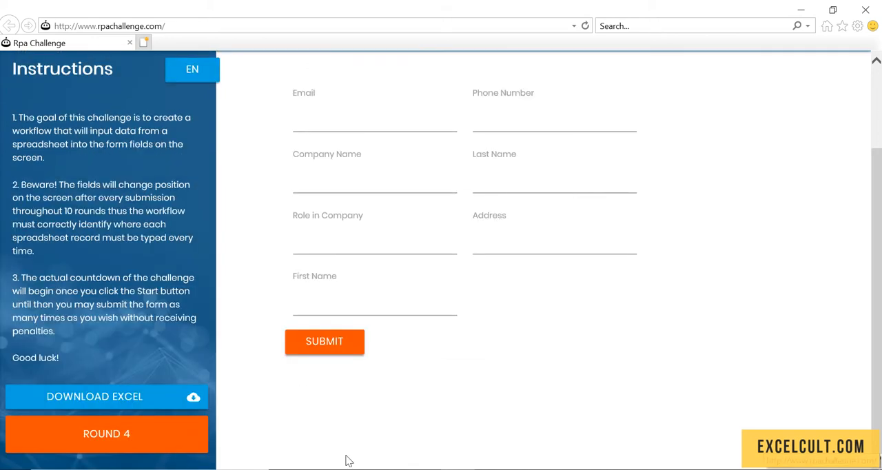
{"action": "mouse_move", "coordinate": [157, 395]}
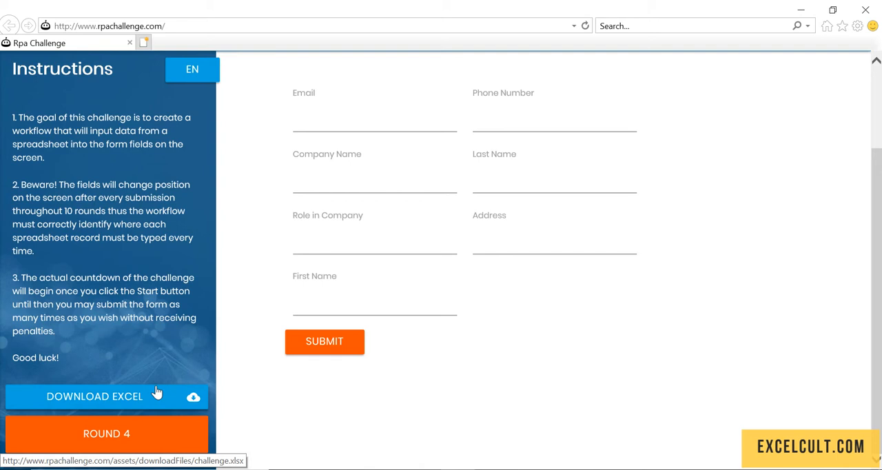
{"action": "scroll", "scroll_direction": "up", "scroll_amount": 3}
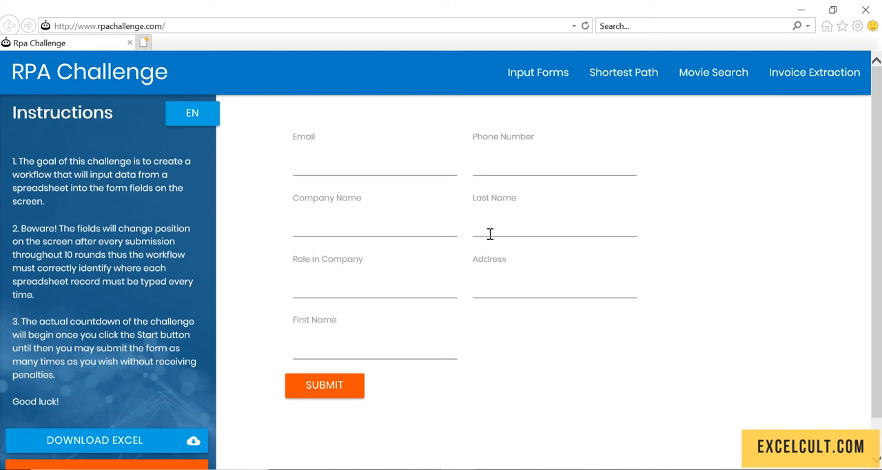
{"action": "mouse_move", "coordinate": [587, 220]}
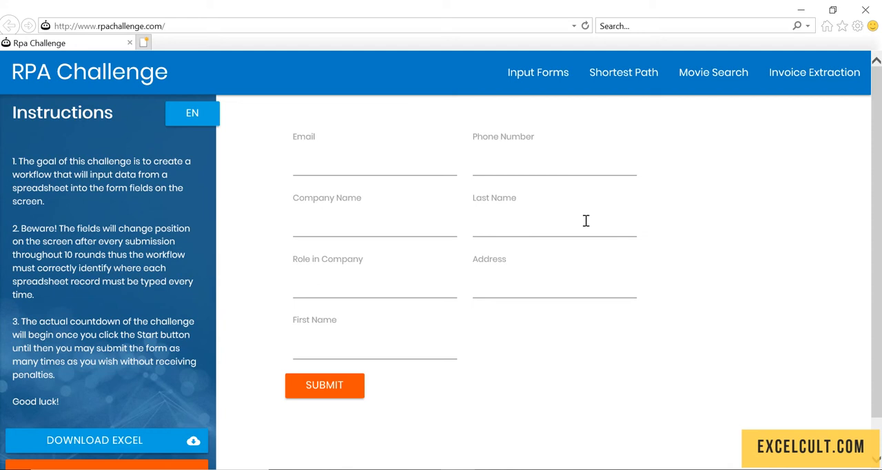
{"action": "mouse_move", "coordinate": [510, 437]}
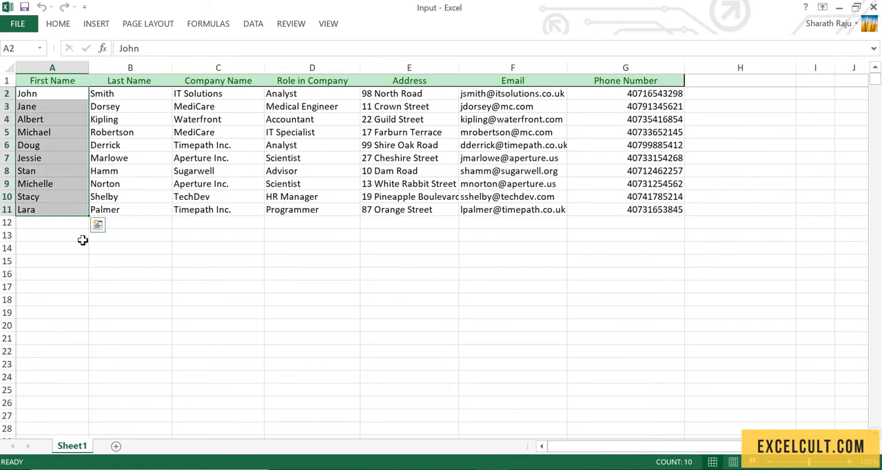
{"action": "left_click", "coordinate": [51, 235]}
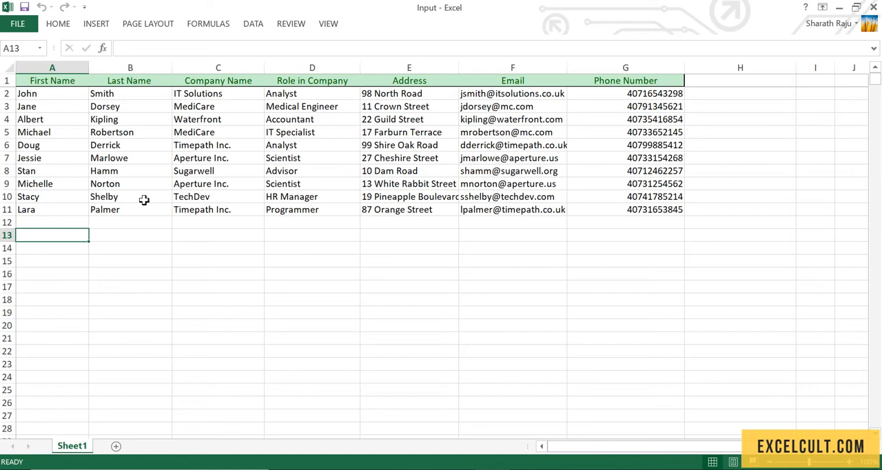
{"action": "mouse_move", "coordinate": [134, 196]}
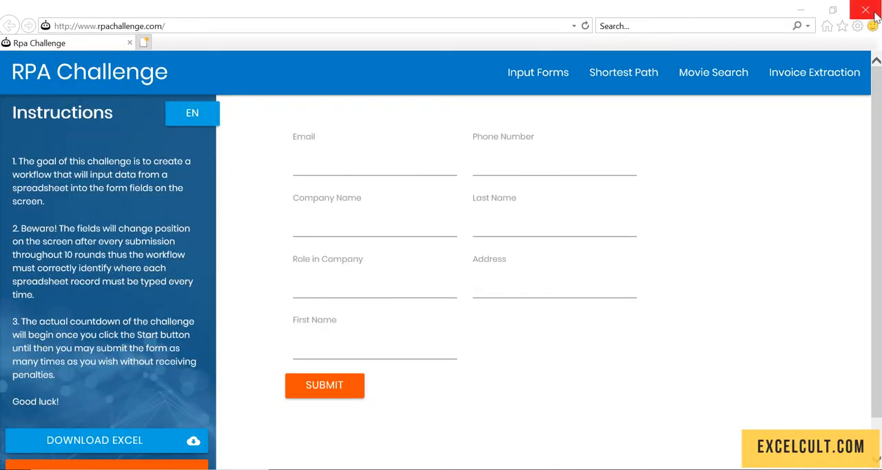
- Close the Internet Explorer challenge window and debug-run RPA Challenge.xaml from the Design ribbon
{"action": "left_click", "coordinate": [865, 9]}
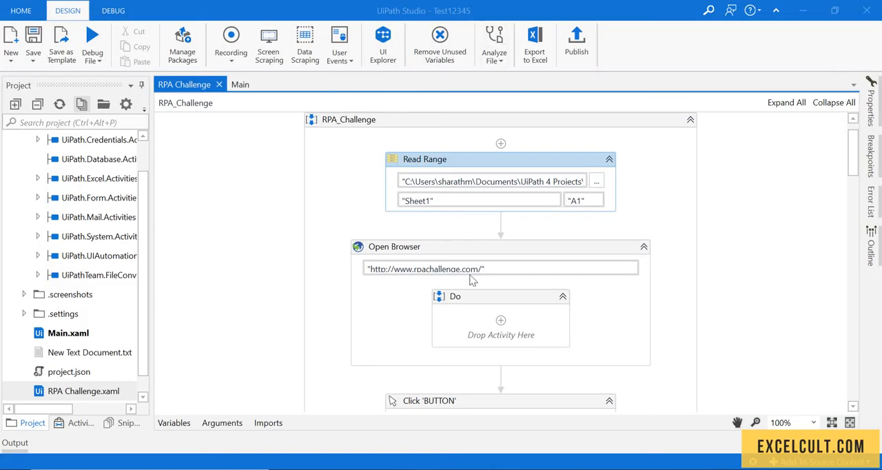
{"action": "mouse_move", "coordinate": [534, 288]}
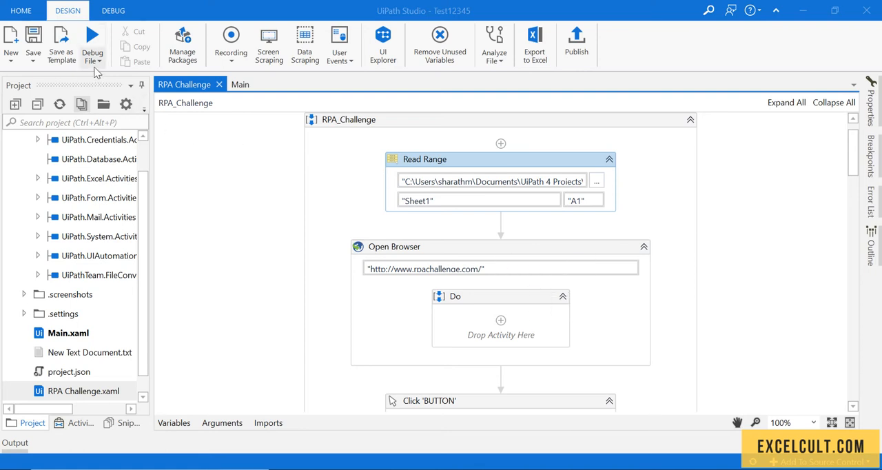
{"action": "left_click", "coordinate": [93, 60]}
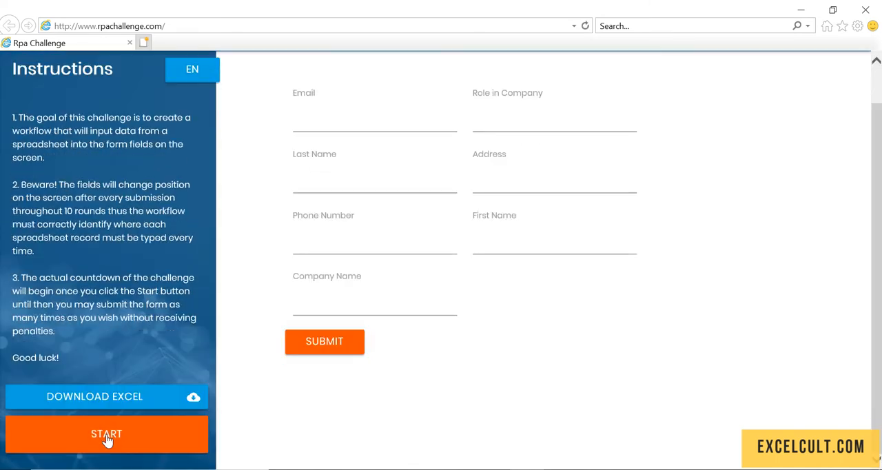
{"action": "left_click", "coordinate": [106, 434]}
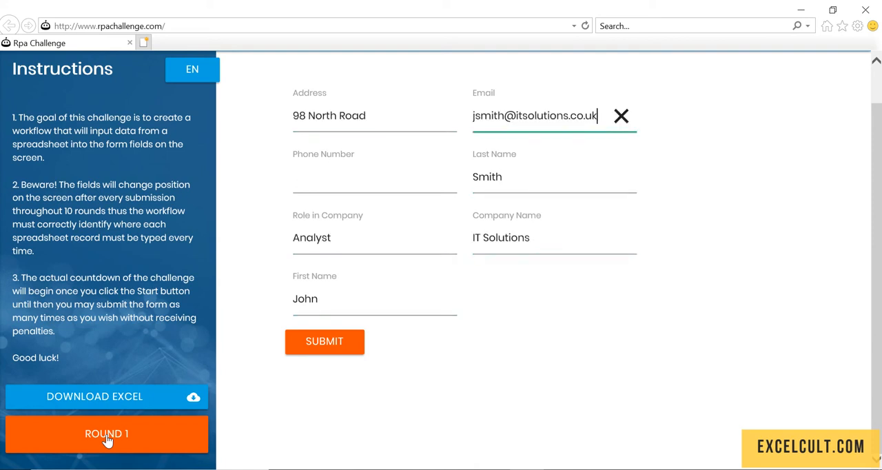
{"action": "left_click", "coordinate": [324, 342]}
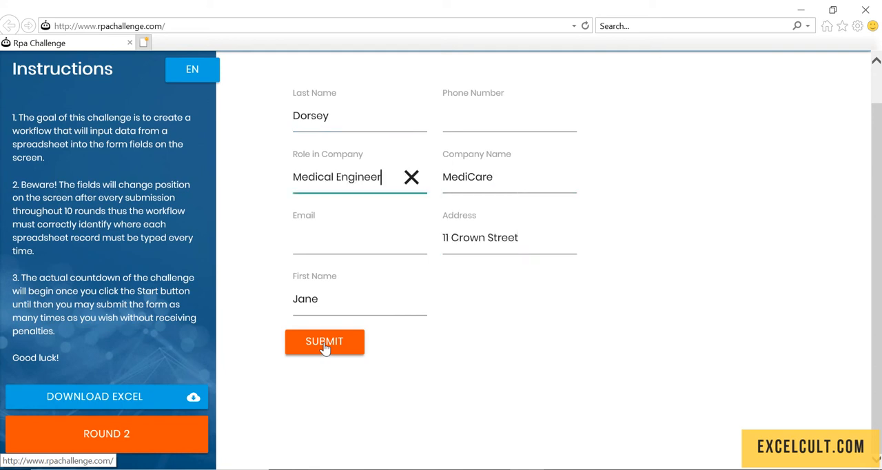
{"action": "left_click", "coordinate": [324, 342]}
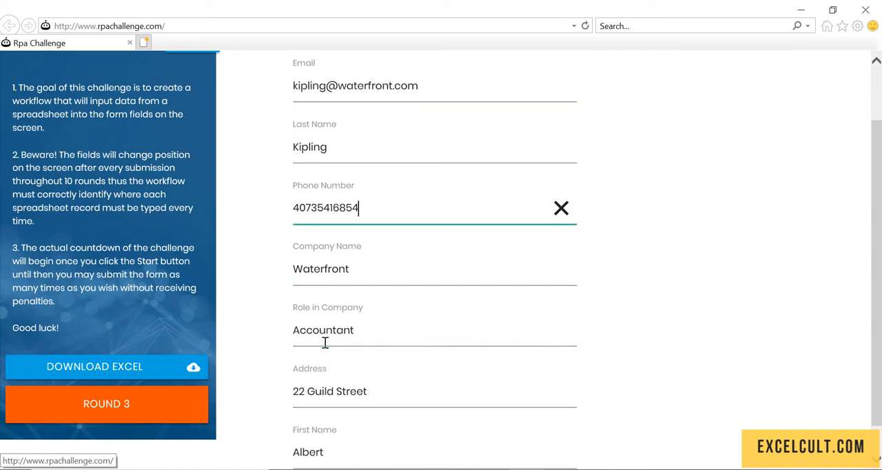
{"action": "left_click", "coordinate": [324, 456]}
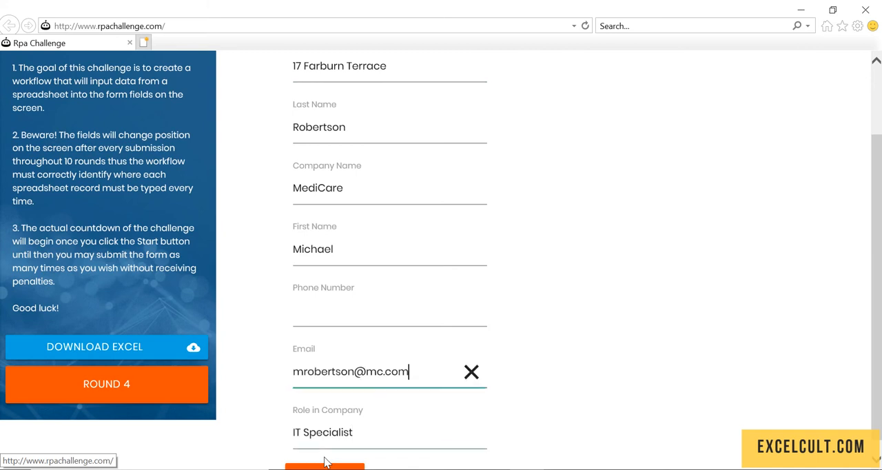
{"action": "left_click", "coordinate": [324, 456]}
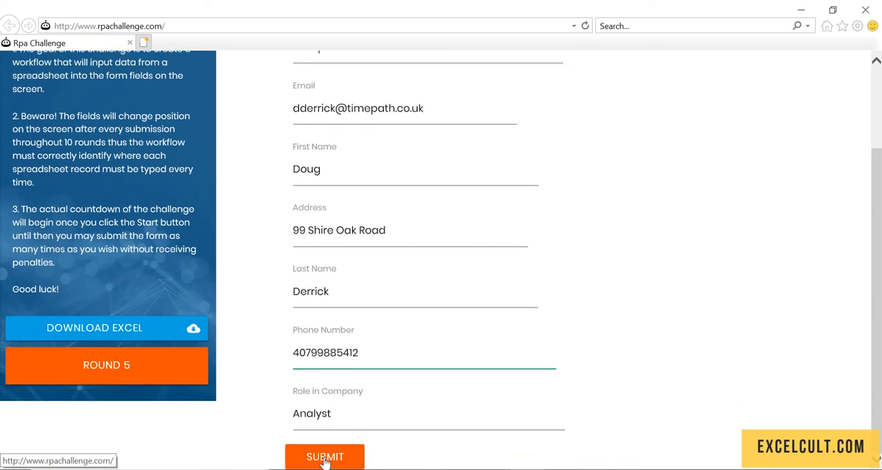
{"action": "left_click", "coordinate": [325, 456]}
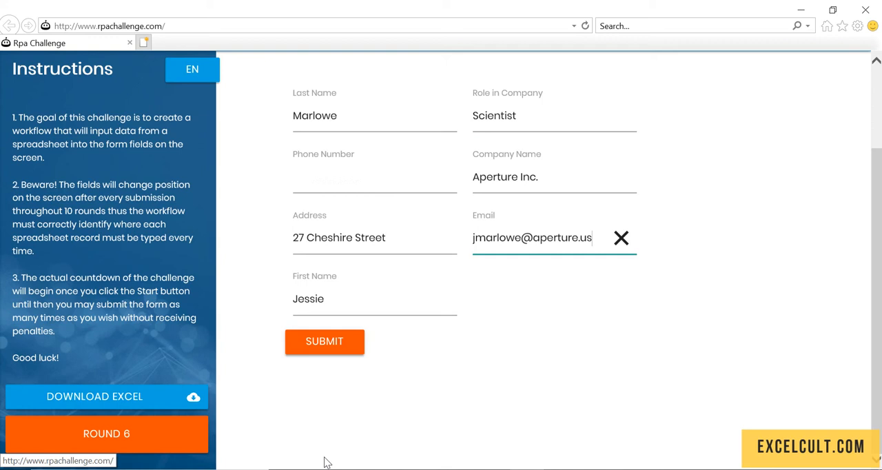
{"action": "left_click", "coordinate": [324, 341]}
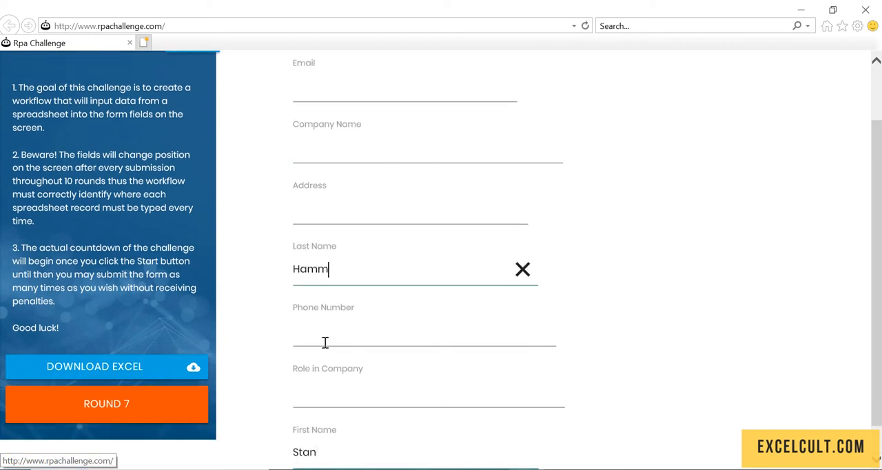
{"action": "type", "text": "Advisor"}
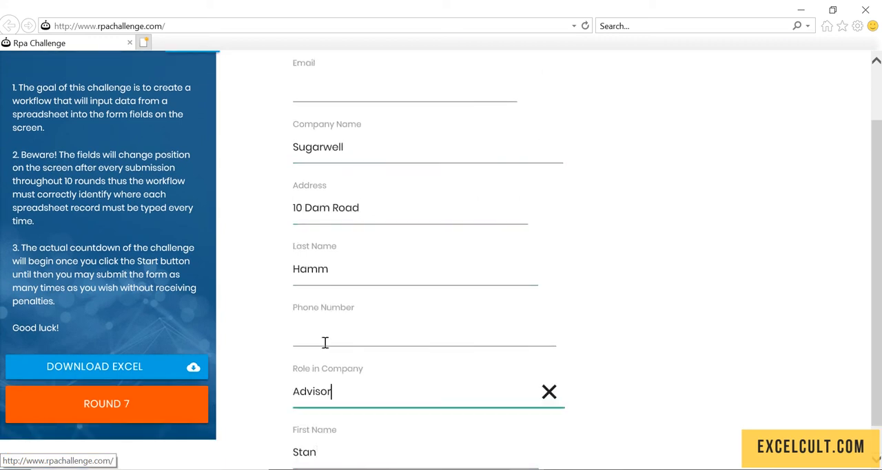
{"action": "left_click", "coordinate": [324, 280]}
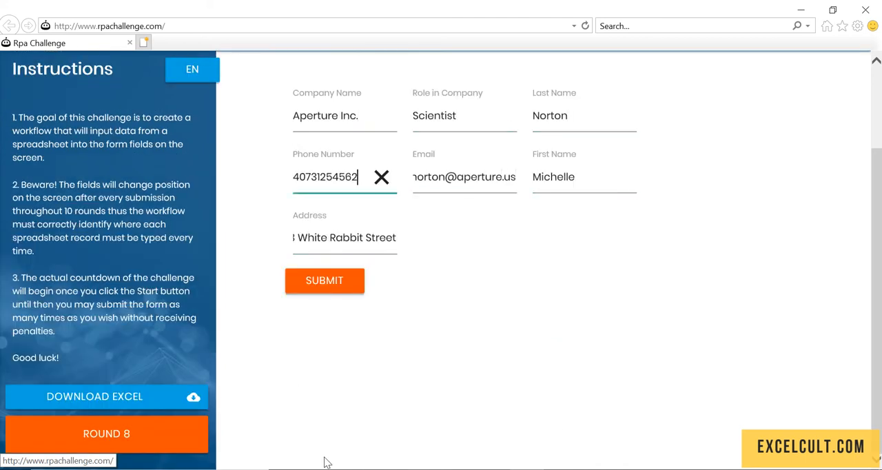
{"action": "left_click", "coordinate": [324, 281]}
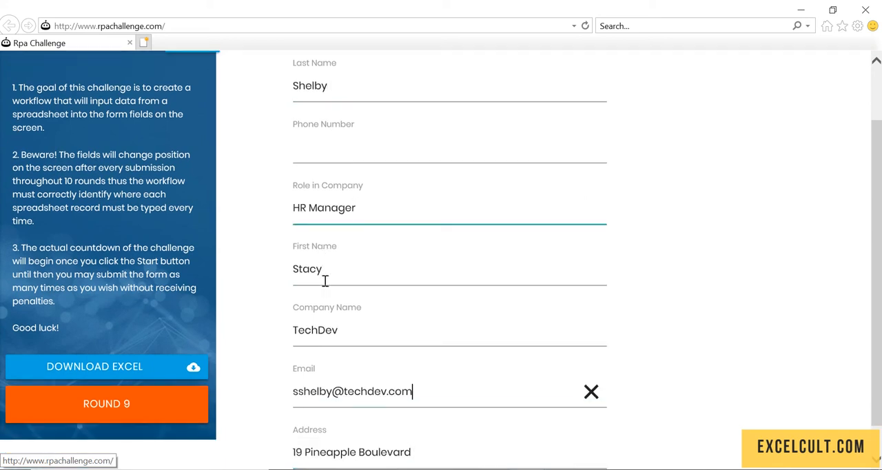
{"action": "left_click", "coordinate": [324, 341]}
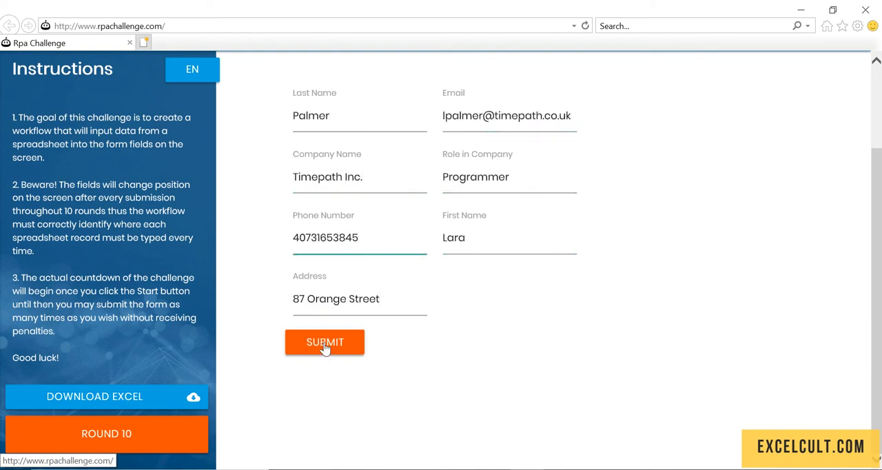
{"action": "left_click", "coordinate": [325, 343]}
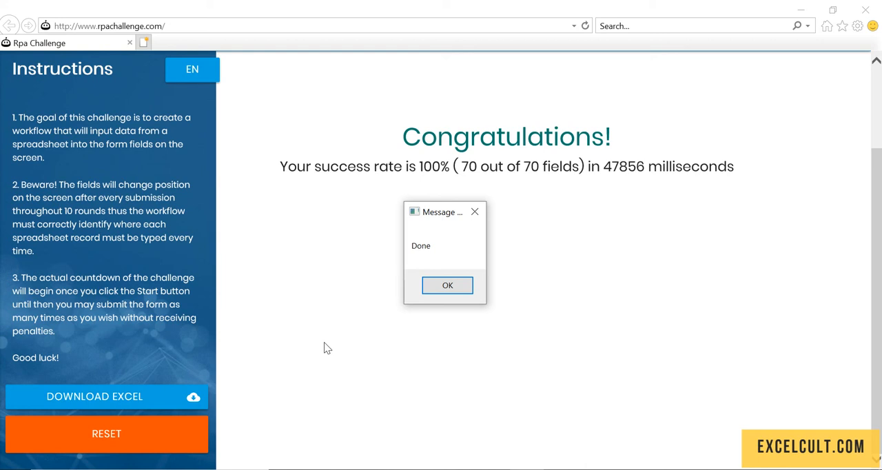